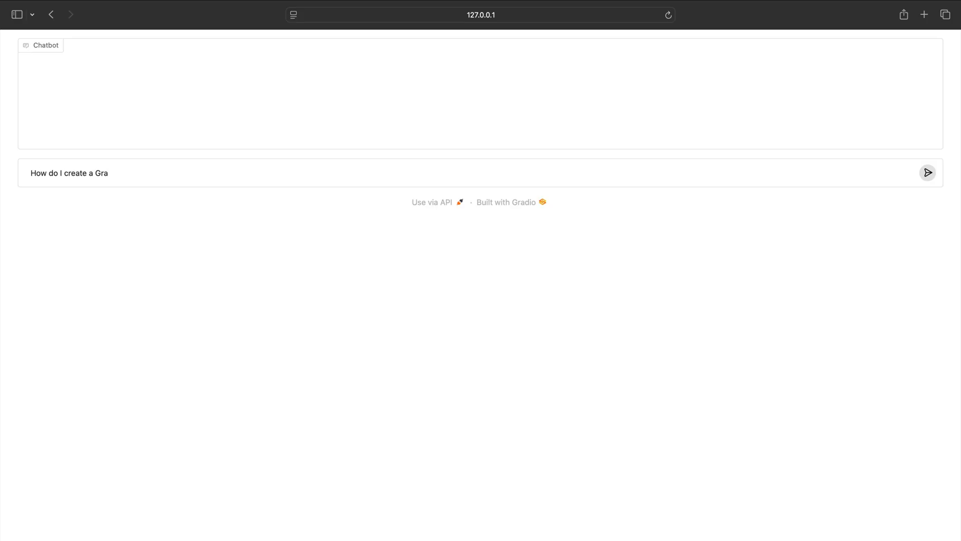
# Step: Scroll the llama.com home page back to the 'Introducing Llama 3.2' banner
pyautogui.click(927, 172)
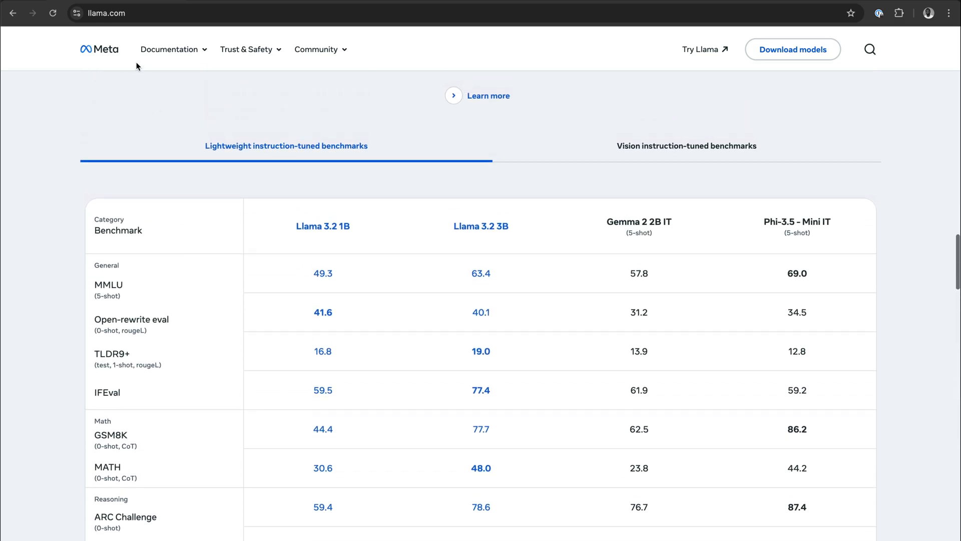
pyautogui.scroll(3)
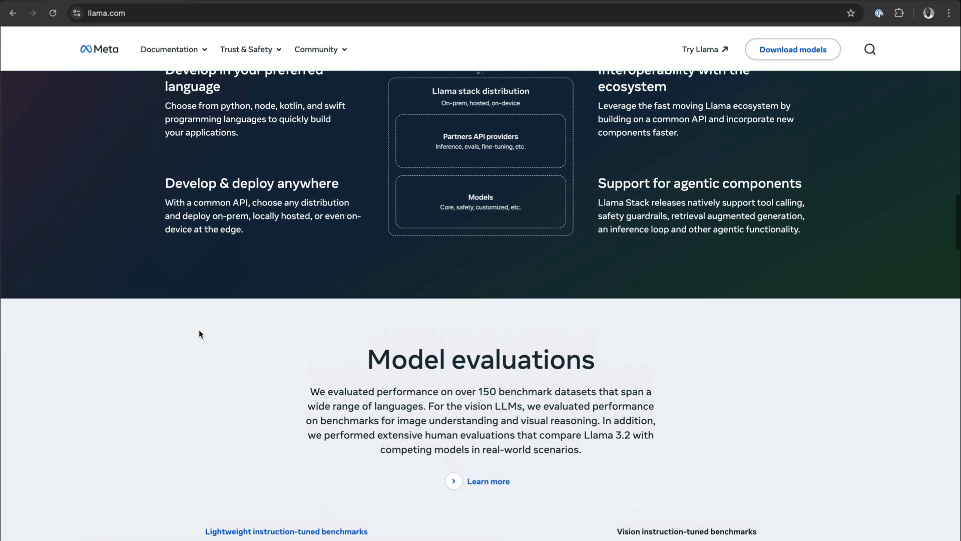
pyautogui.scroll(-3)
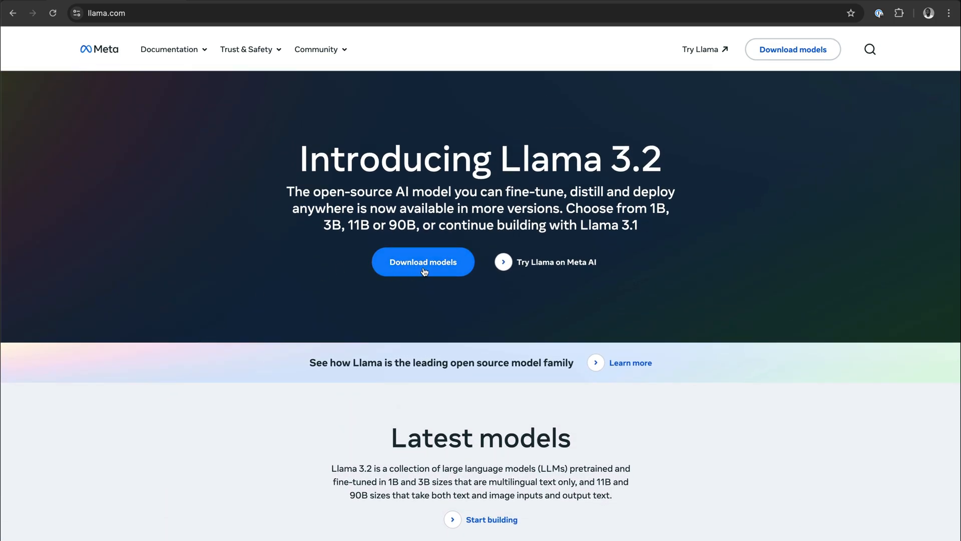
# Step: Go to 'Download models' to reach the Request Access to Llama Models form
pyautogui.click(422, 262)
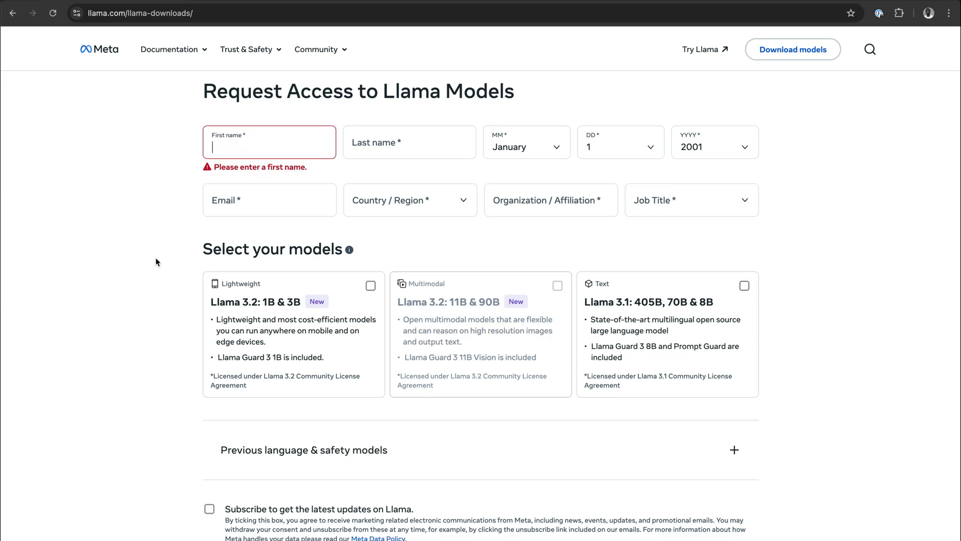
pyautogui.moveTo(436, 174)
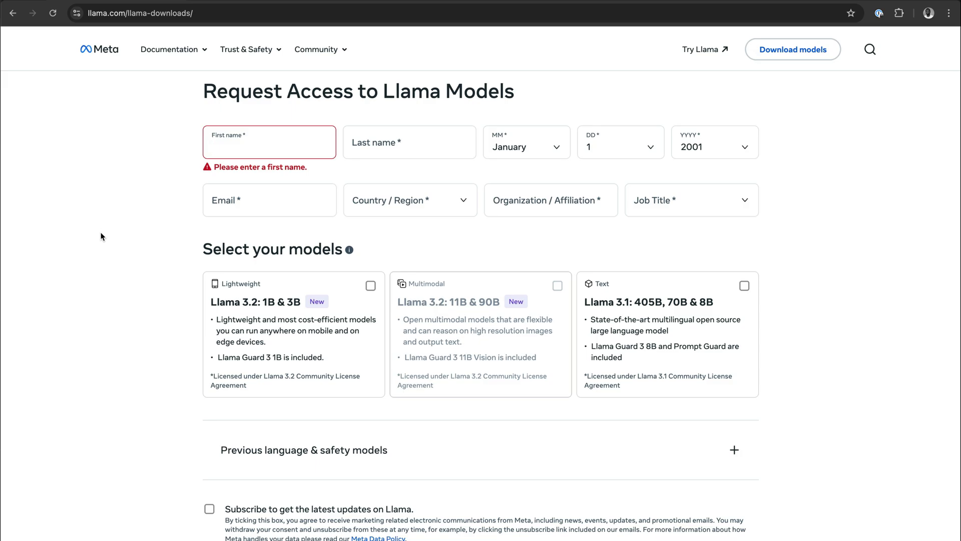
pyautogui.moveTo(131, 310)
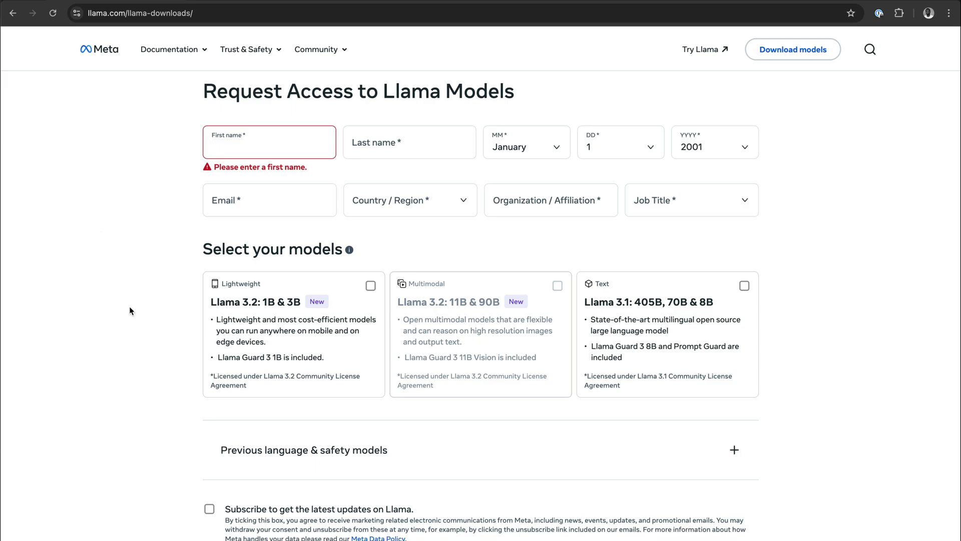
pyautogui.moveTo(202, 124)
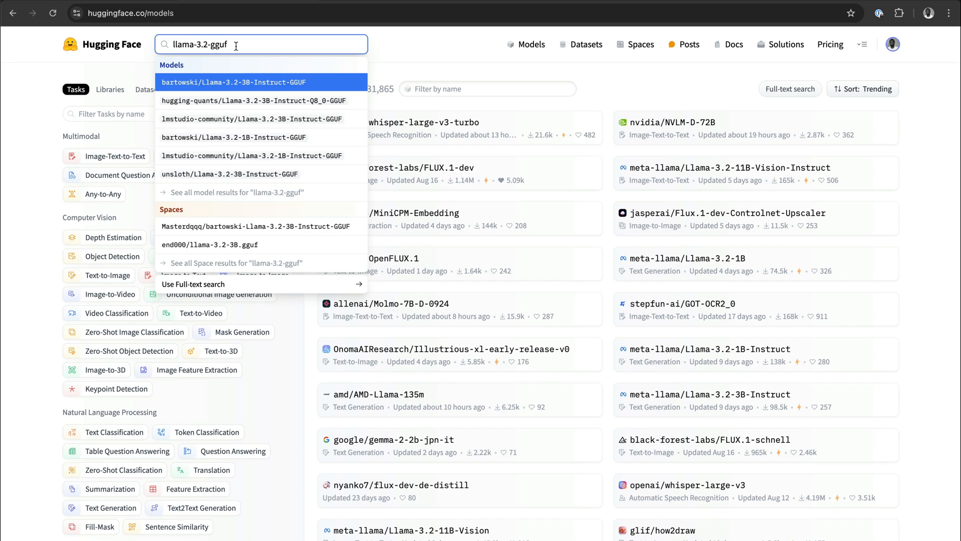
pyautogui.moveTo(250, 72)
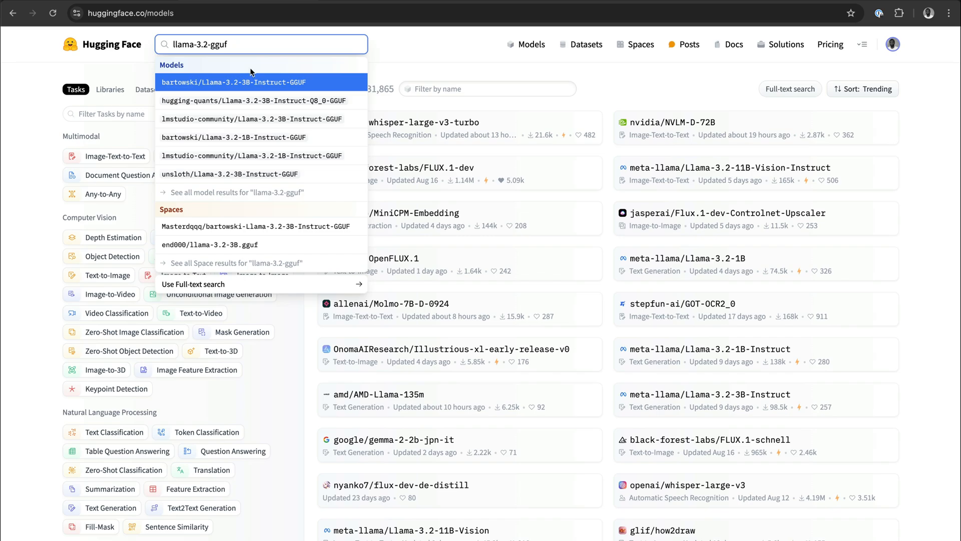
pyautogui.moveTo(255, 191)
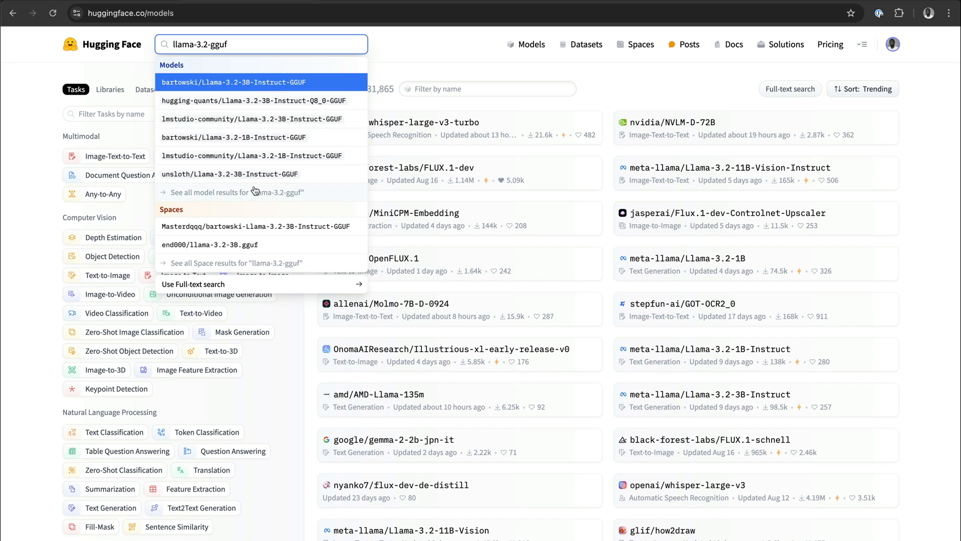
pyautogui.moveTo(263, 104)
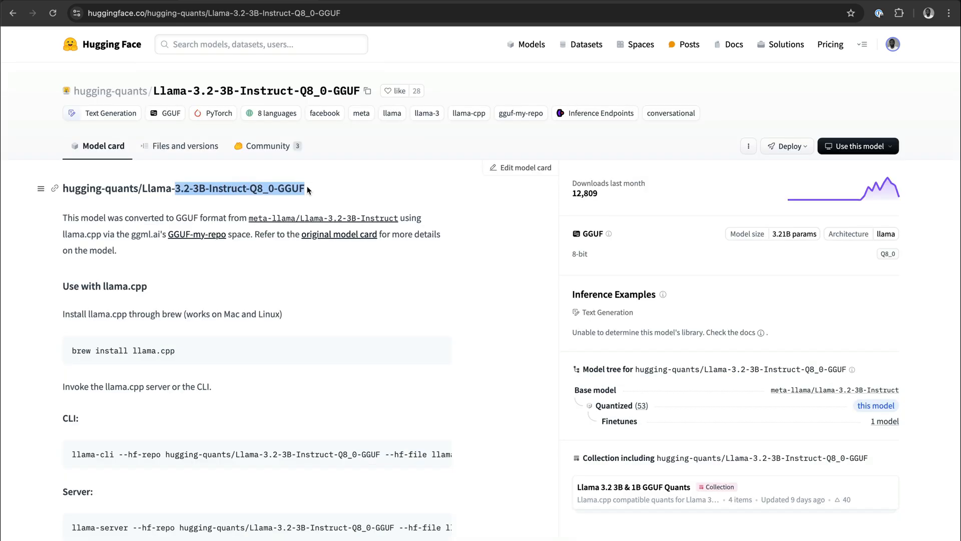
pyautogui.moveTo(154, 291)
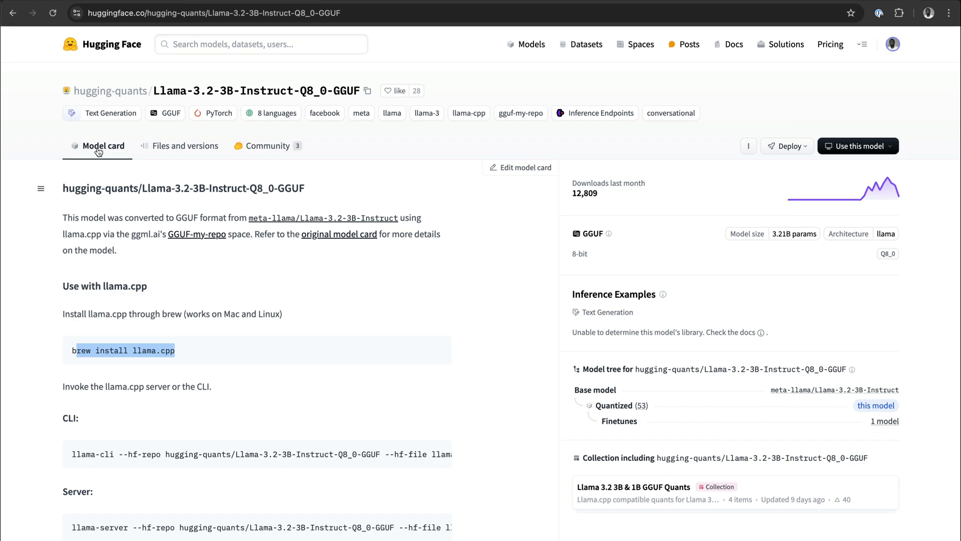
pyautogui.moveTo(201, 170)
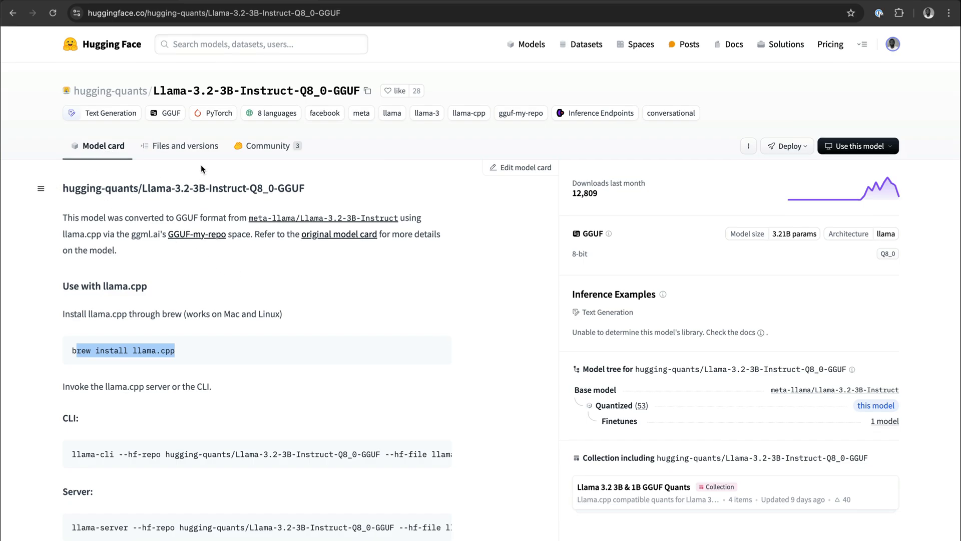
# Step: Download the 3.42 GB Llama 3.2 3B GGUF file from the repository's Files and versions list
pyautogui.click(184, 146)
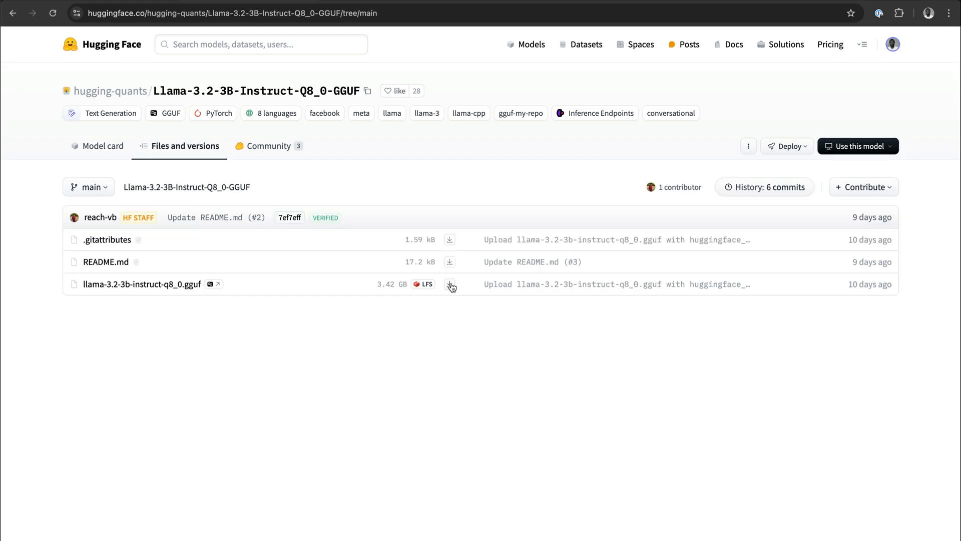
pyautogui.moveTo(450, 285)
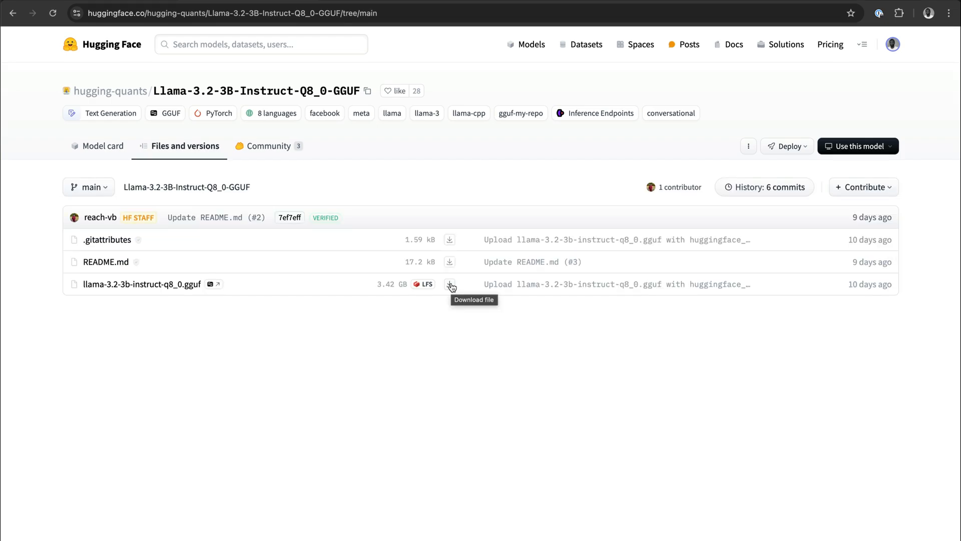
pyautogui.moveTo(455, 303)
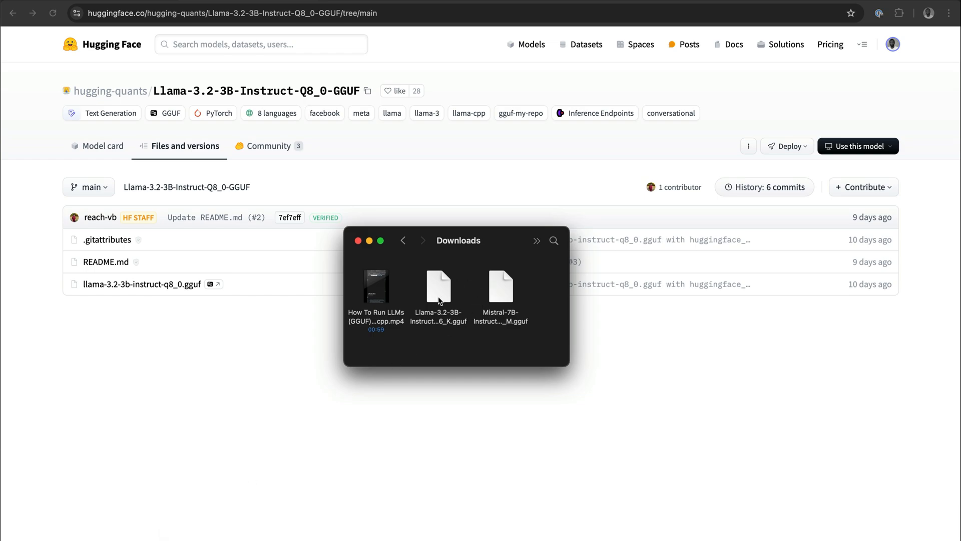
pyautogui.click(439, 287)
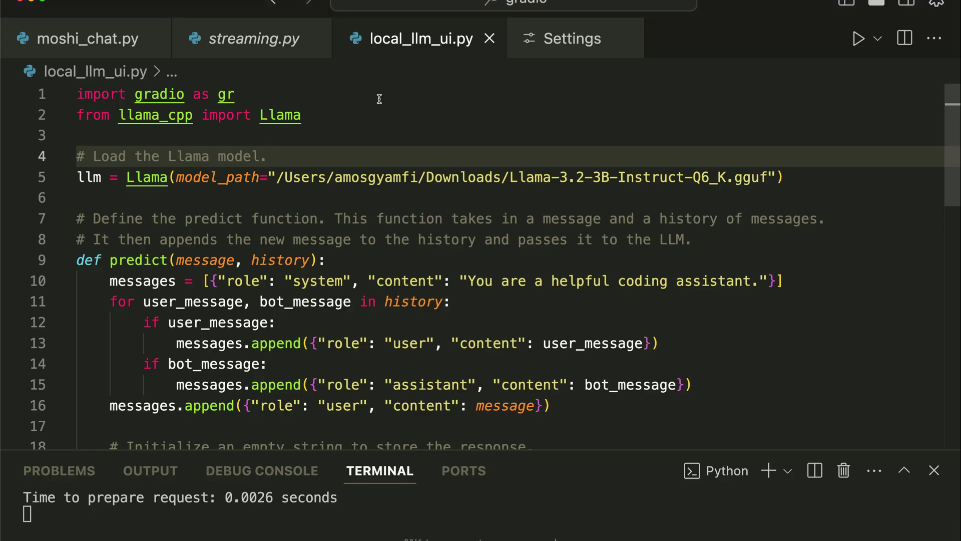
pyautogui.moveTo(418, 41)
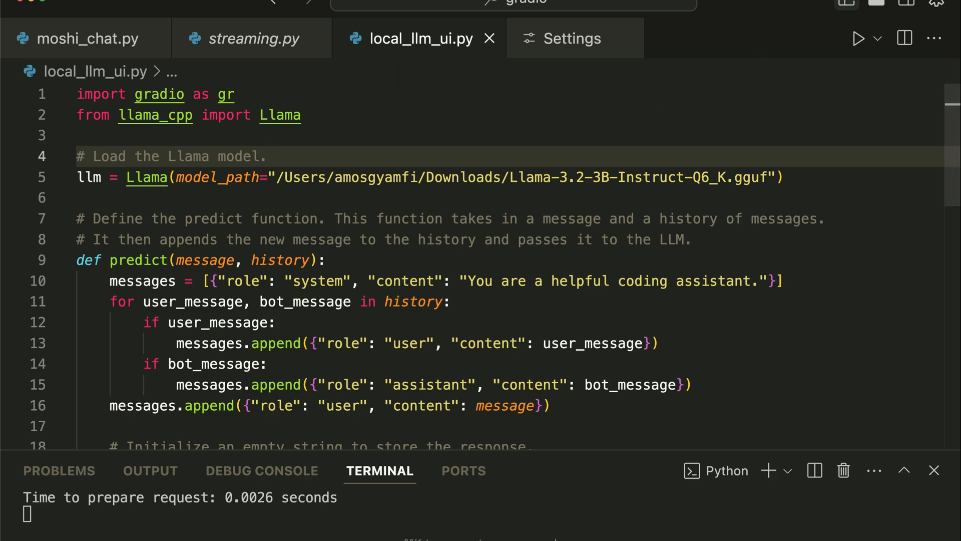
pyautogui.click(45, 36)
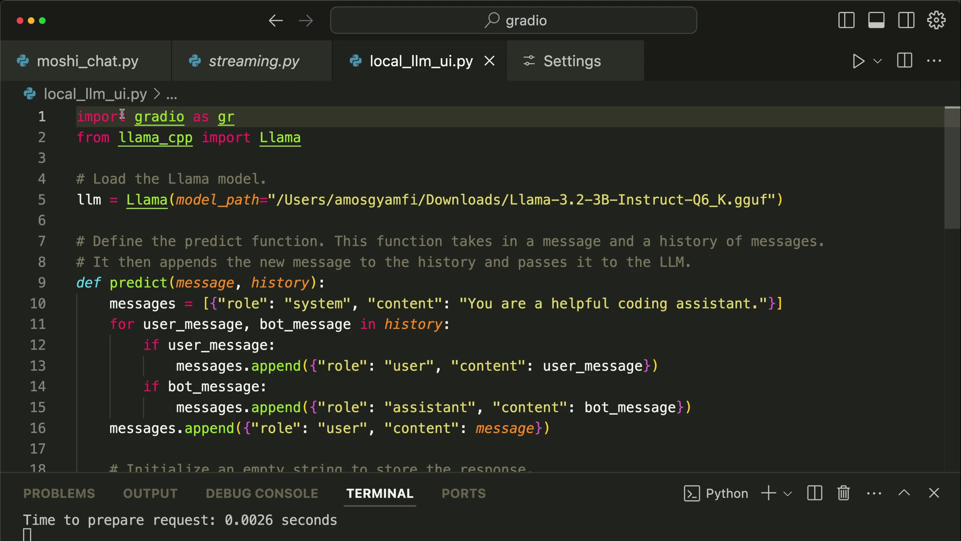
pyautogui.click(239, 116)
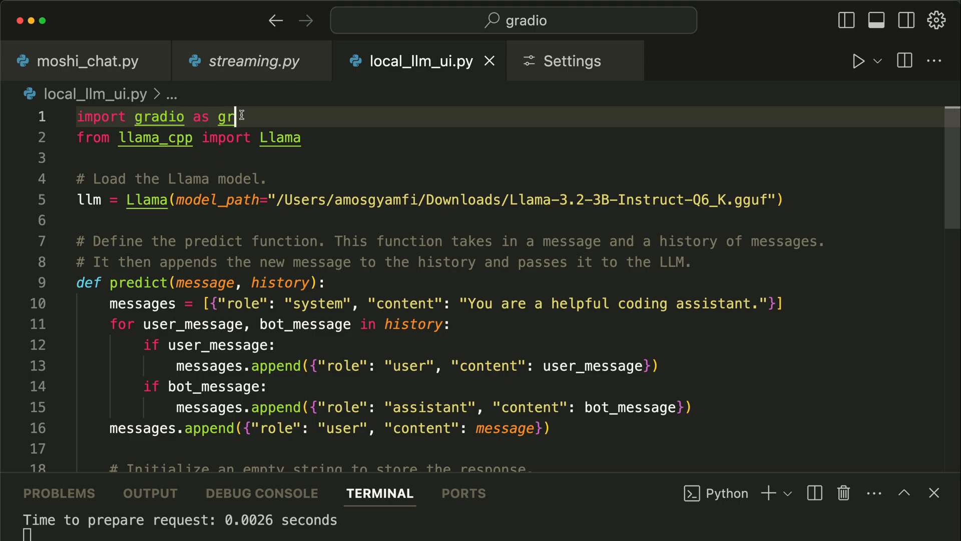
pyautogui.click(155, 137)
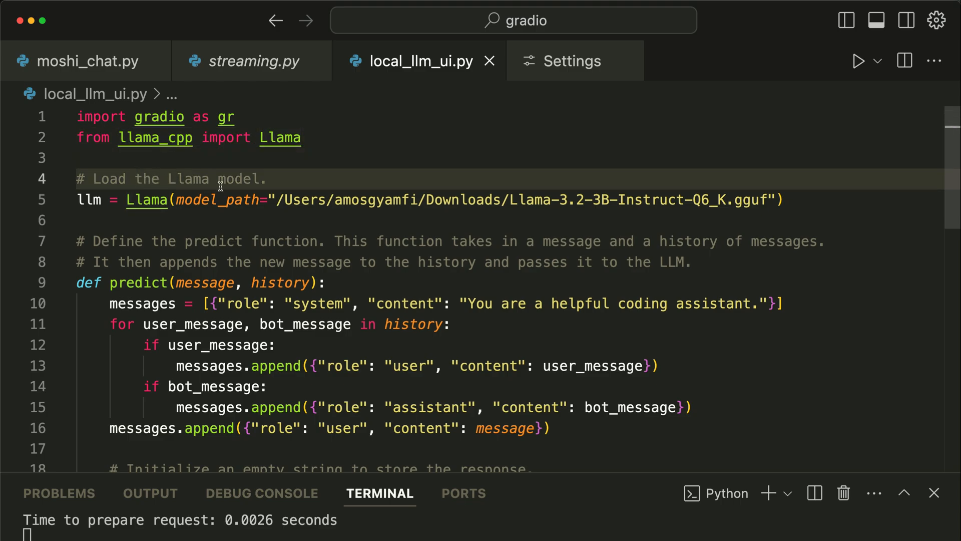
pyautogui.click(176, 199)
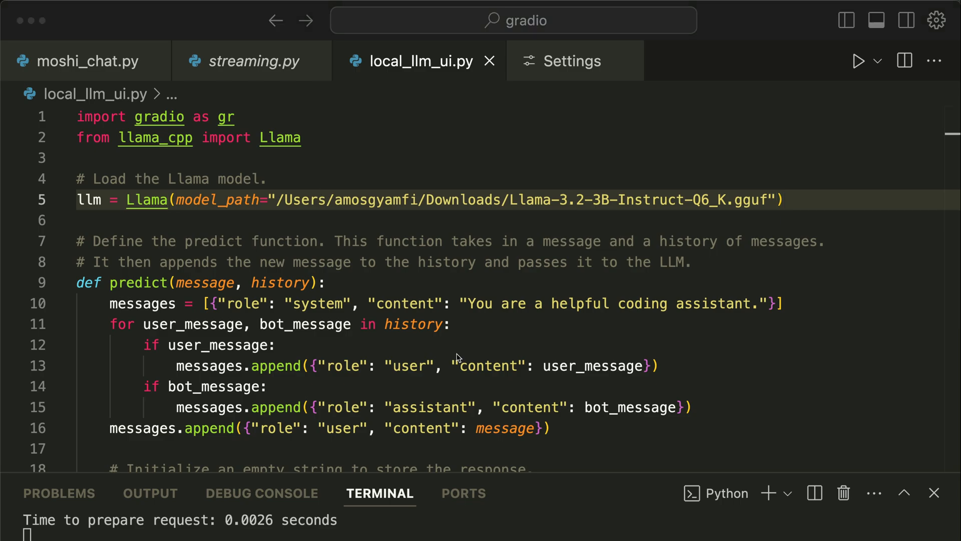
pyautogui.scroll(-3)
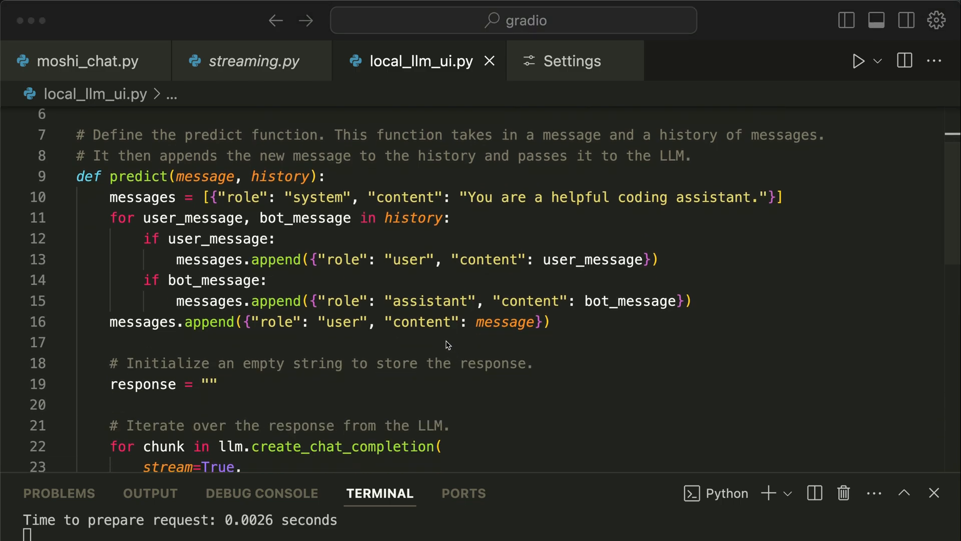
pyautogui.click(160, 176)
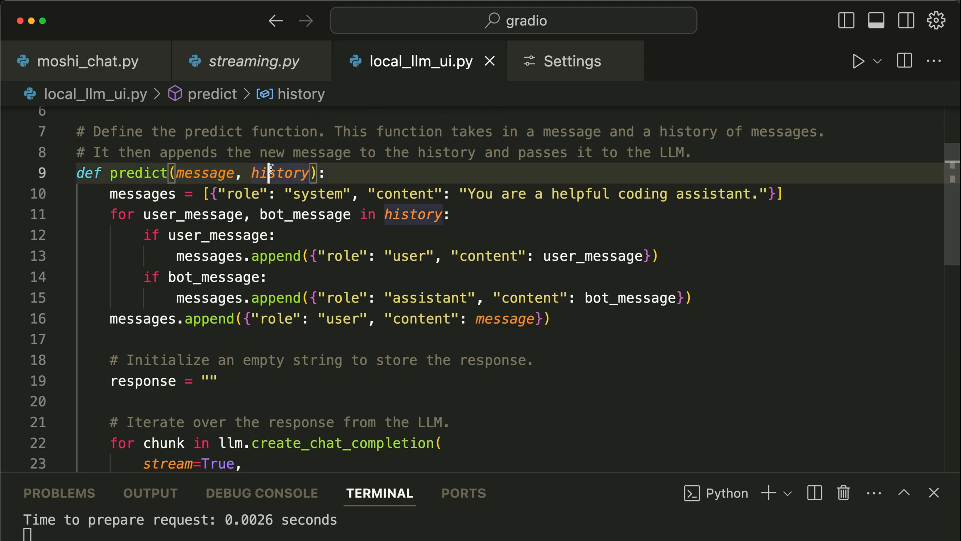
pyautogui.click(205, 174)
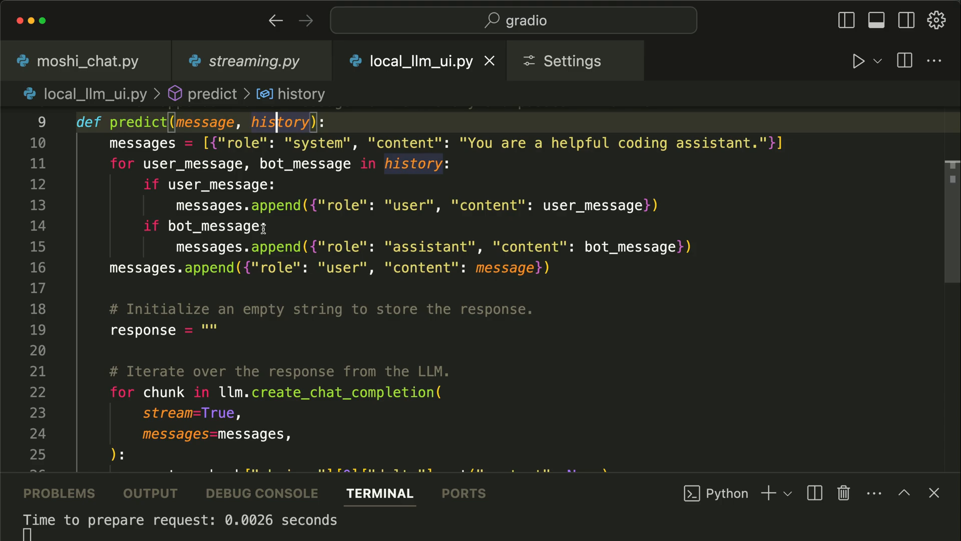
pyautogui.click(180, 165)
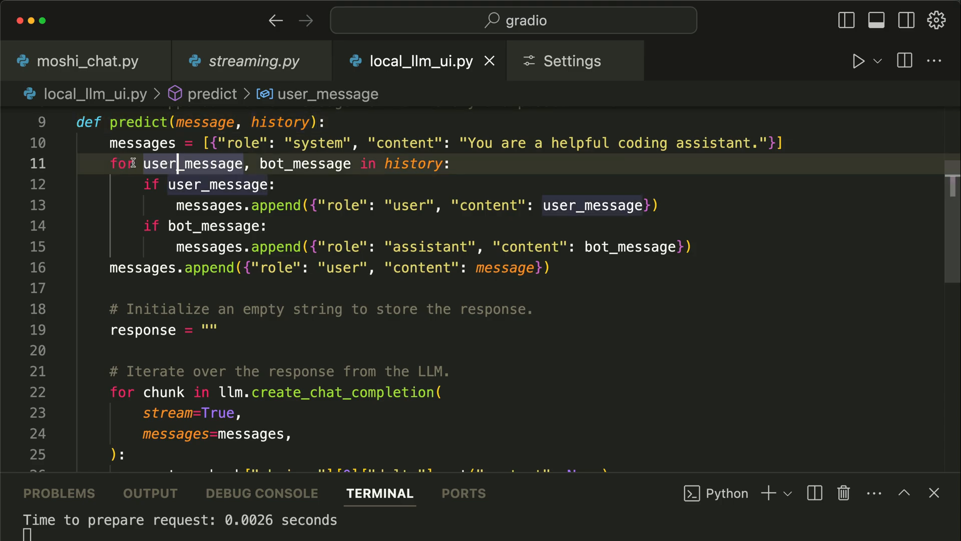
pyautogui.click(456, 164)
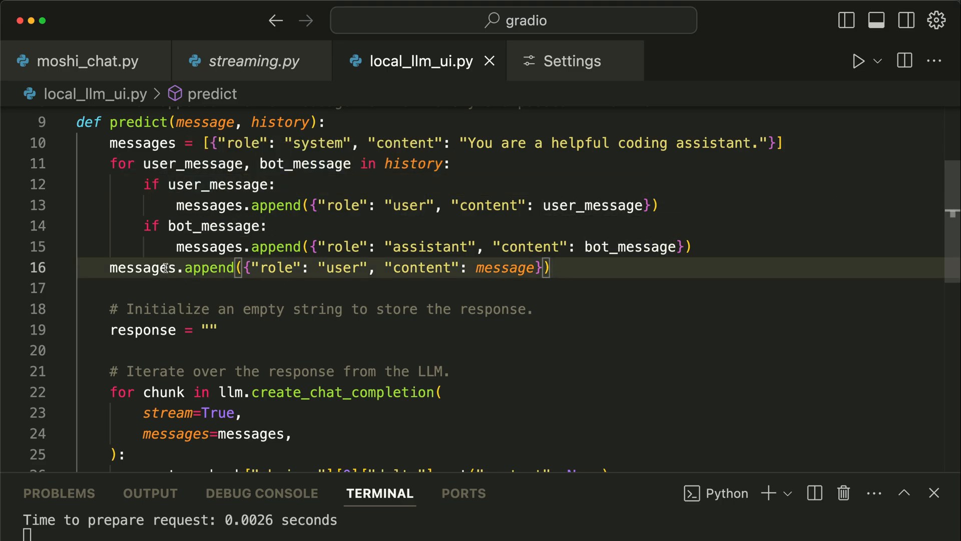
pyautogui.doubleClick(503, 268)
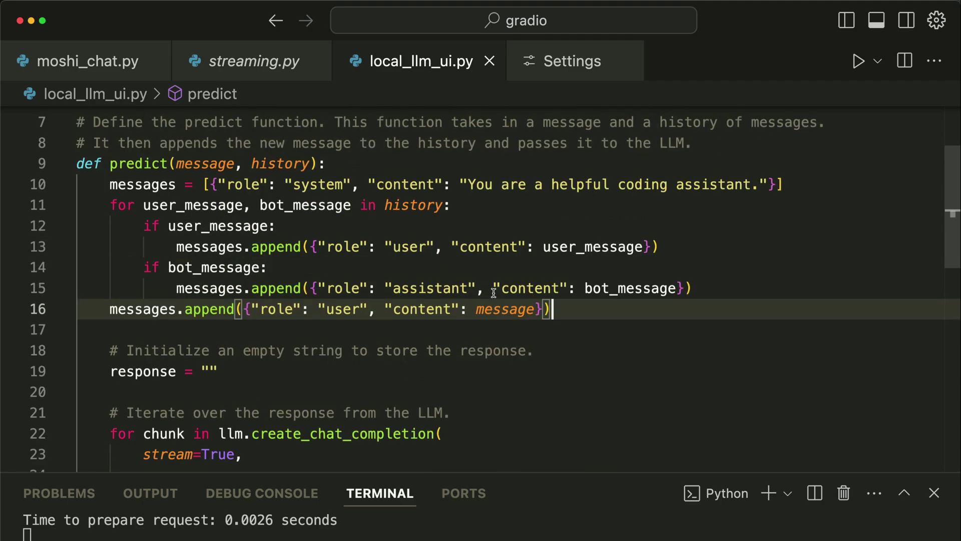
pyautogui.scroll(-3)
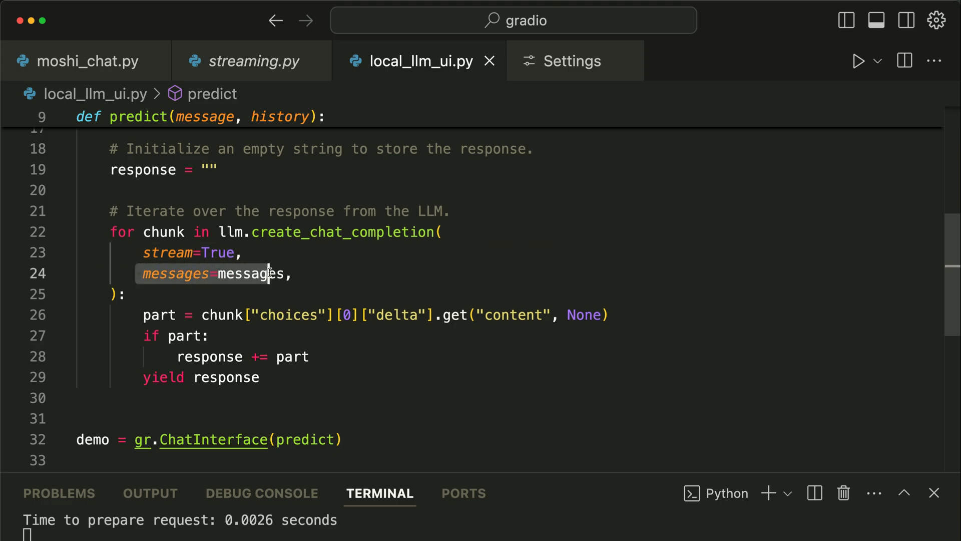
pyautogui.moveTo(273, 278)
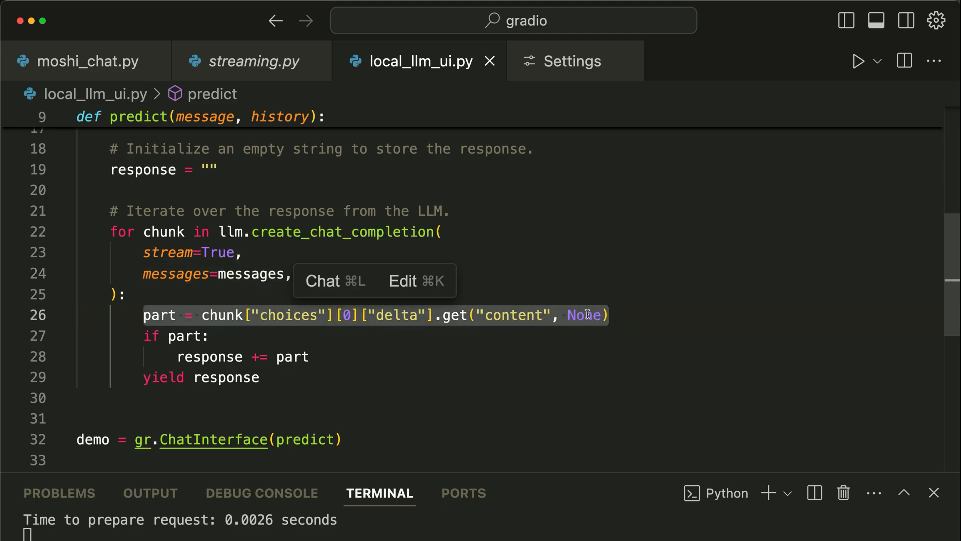
pyautogui.moveTo(278, 377)
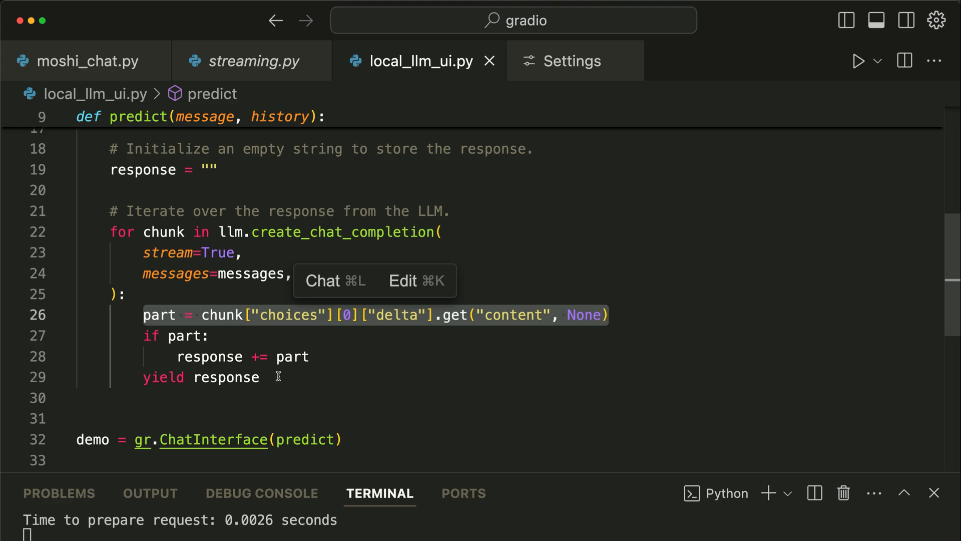
pyautogui.doubleClick(162, 376)
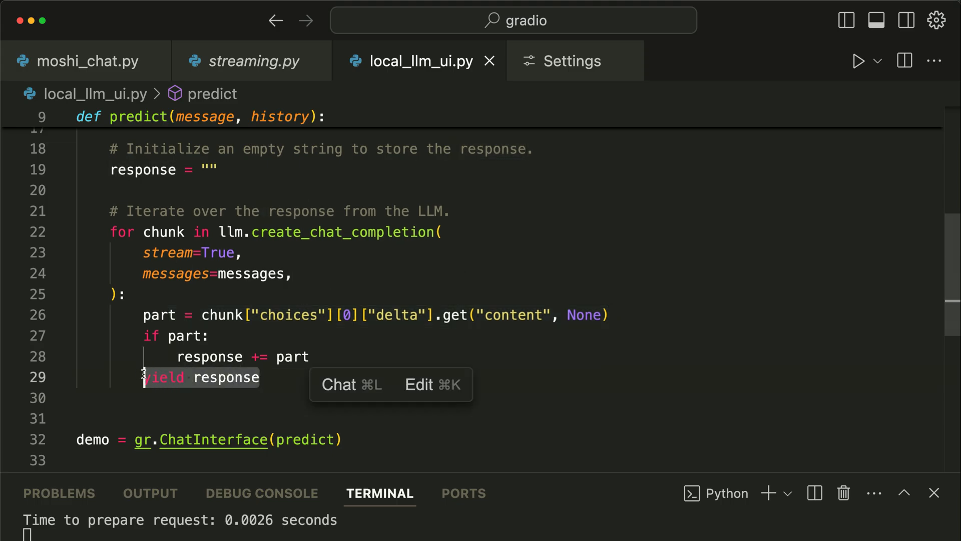
pyautogui.scroll(-3)
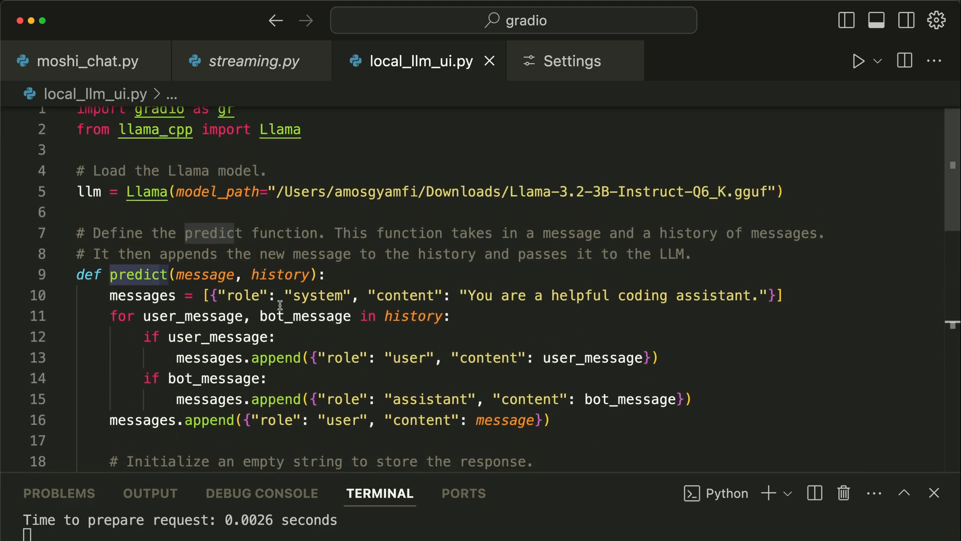
pyautogui.scroll(-3)
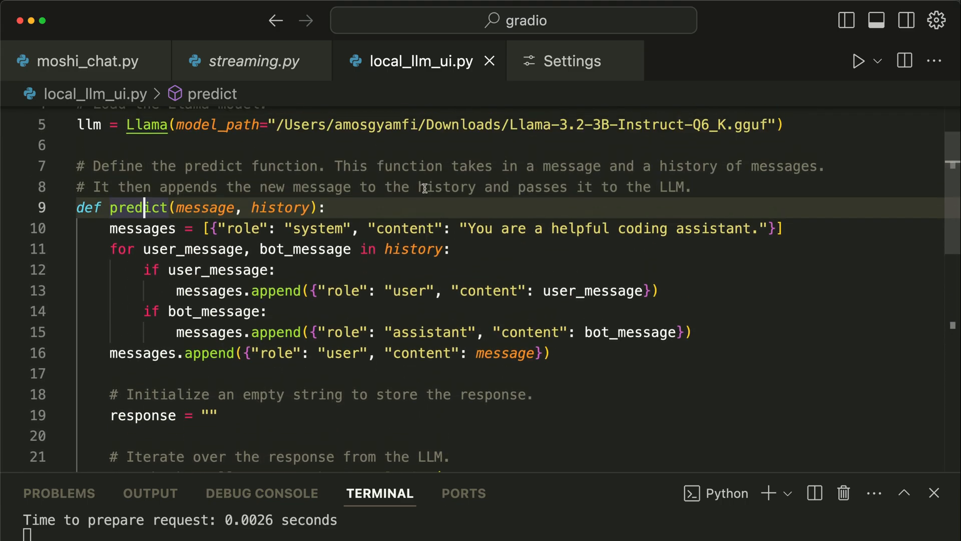
pyautogui.moveTo(377, 299)
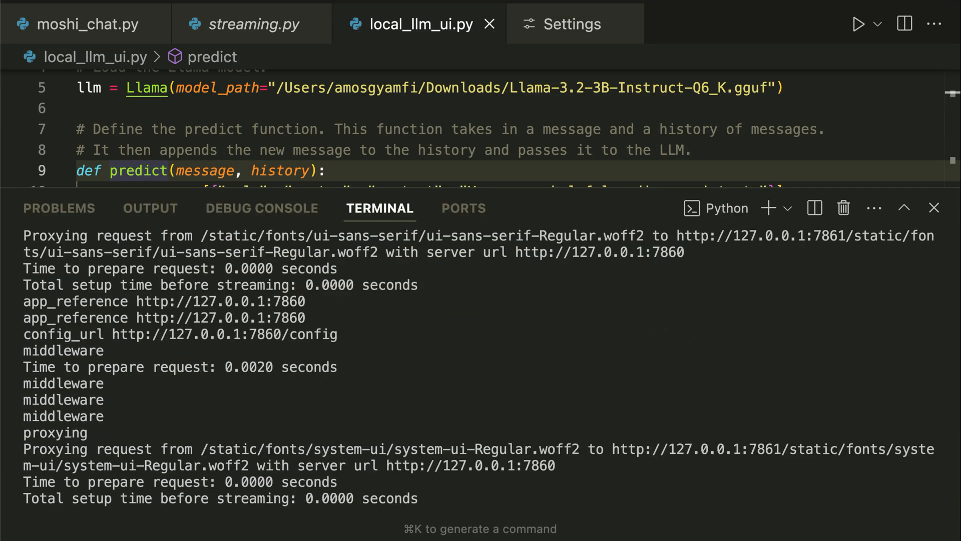
pyautogui.moveTo(313, 306)
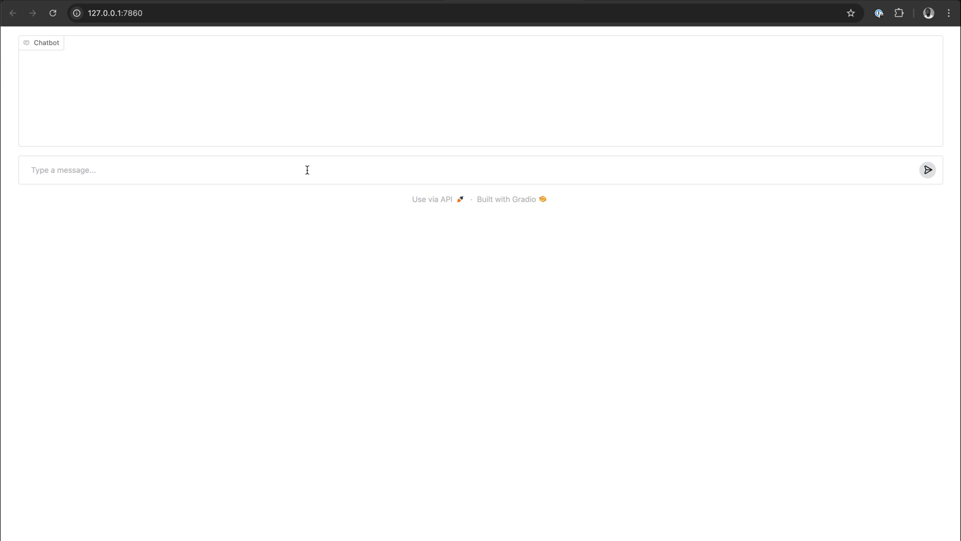
# Step: Ask the local model 'How do I create a Gradio app wi...' and read its streamed answer
pyautogui.write('How do I create a Gradio app with OpenAI API? Give code examples')
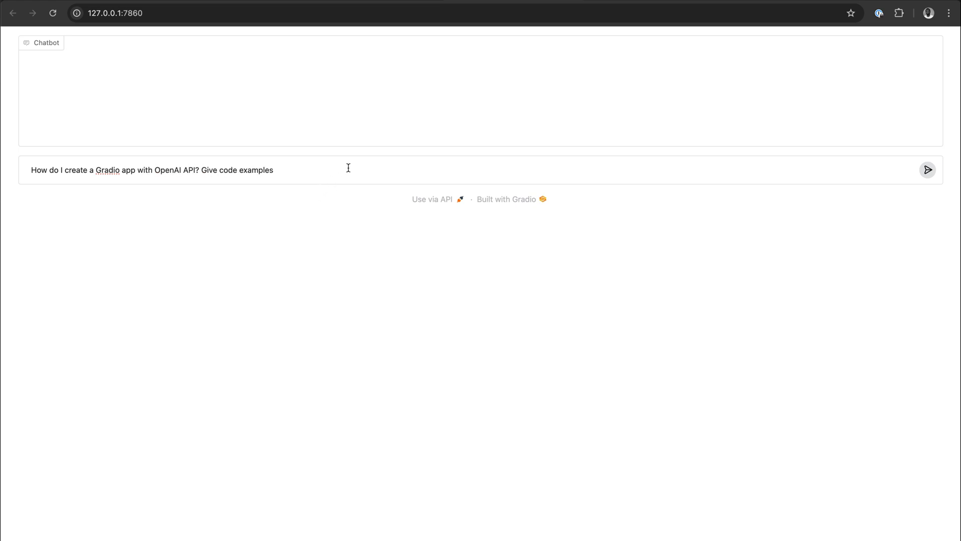
pyautogui.click(915, 168)
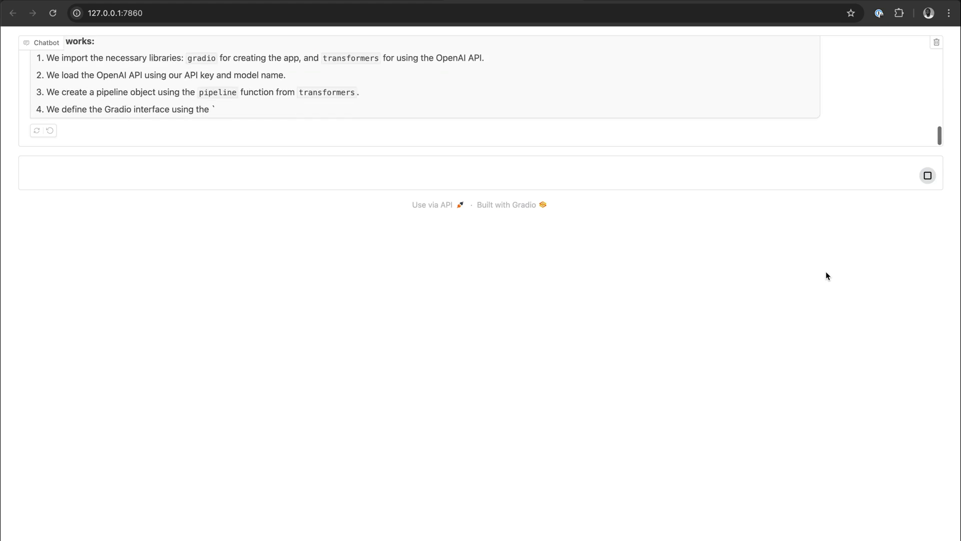
pyautogui.scroll(-3)
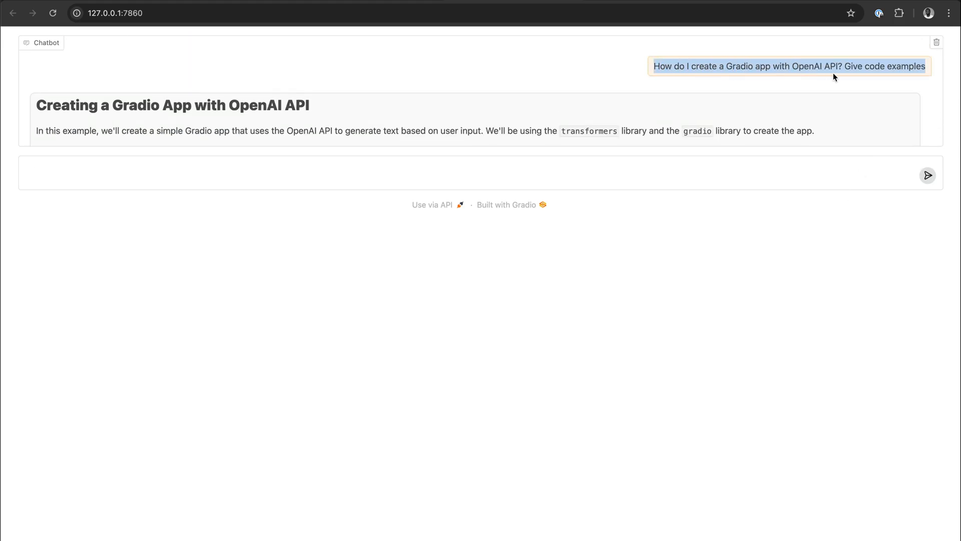
pyautogui.moveTo(799, 90)
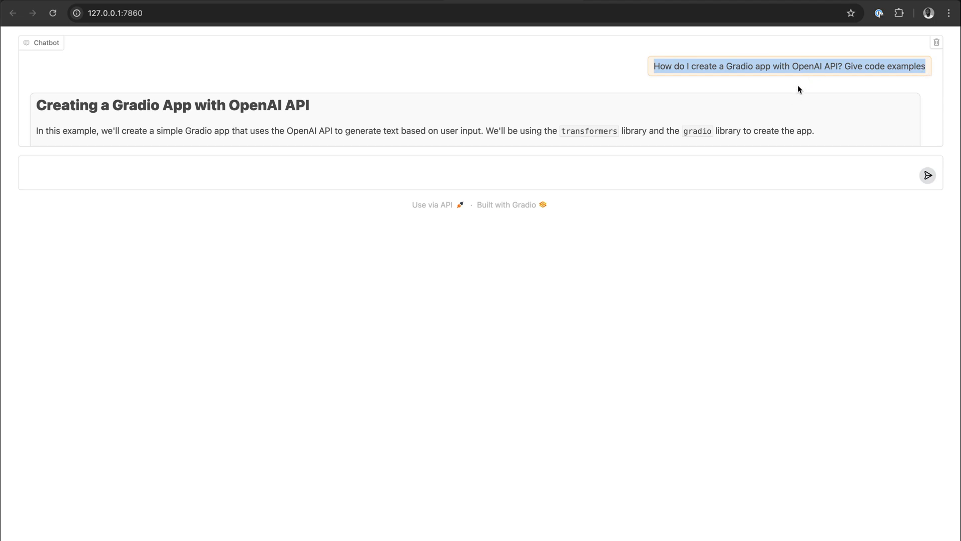
pyautogui.scroll(-3)
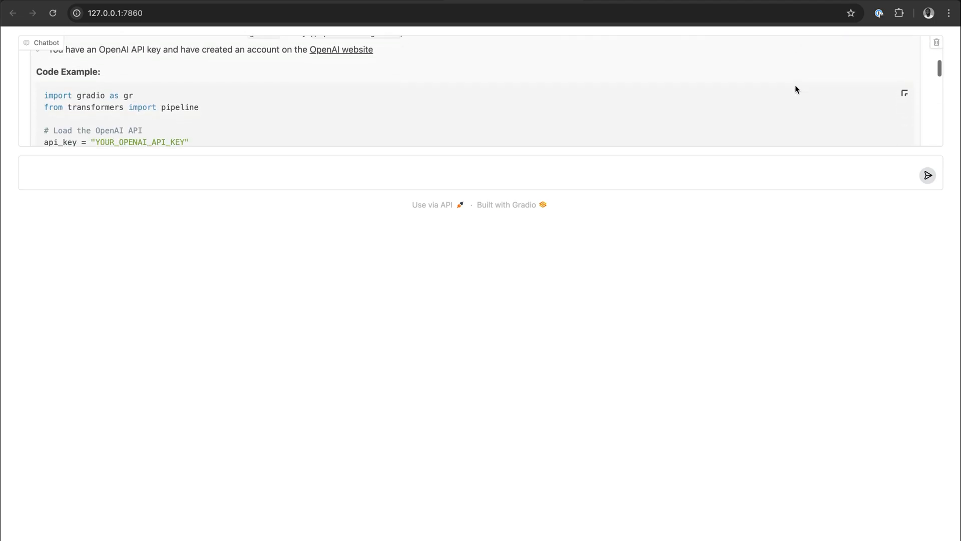
pyautogui.scroll(-3)
pyautogui.write('How do I create a Gradio app with OpenAI API? Give code examples')
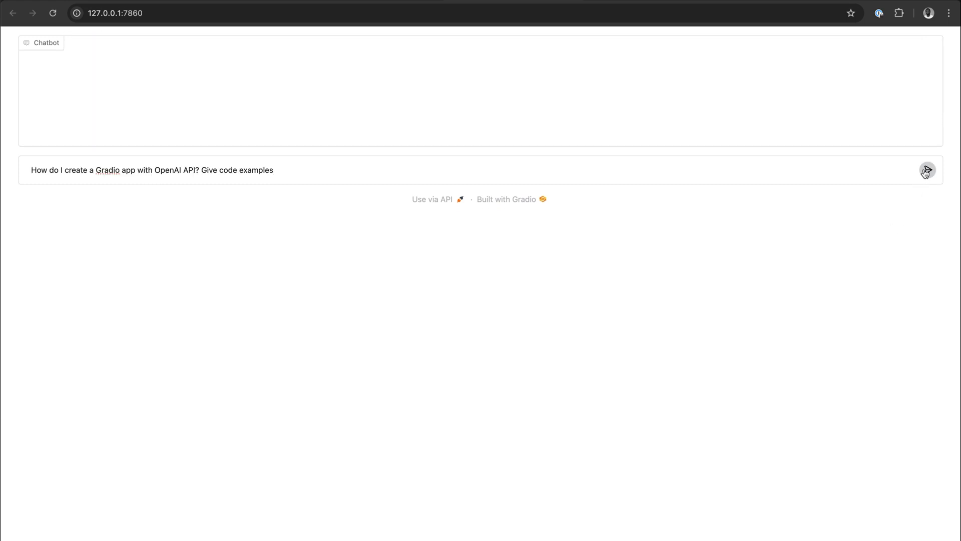
# Step: Resend the same Gradio app question to the model for a second answer
pyautogui.click(927, 169)
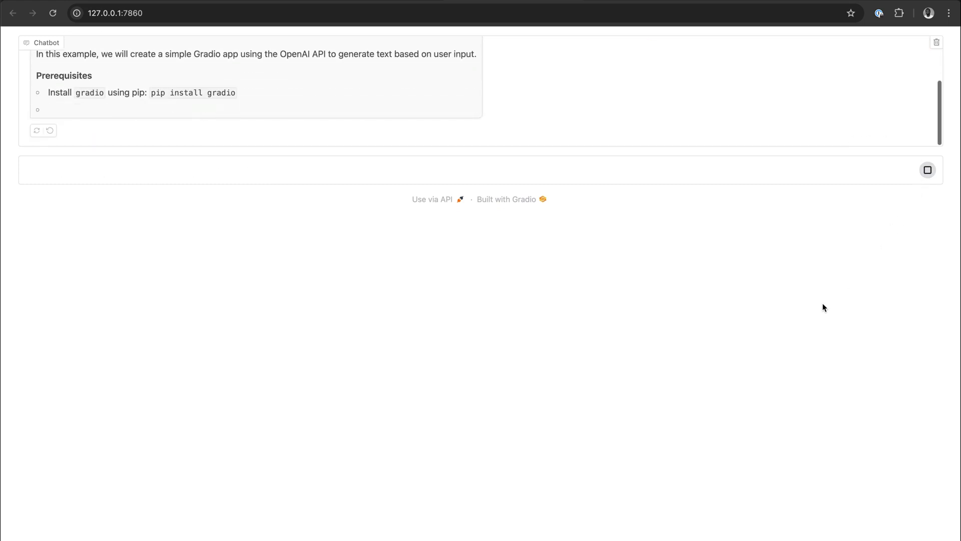